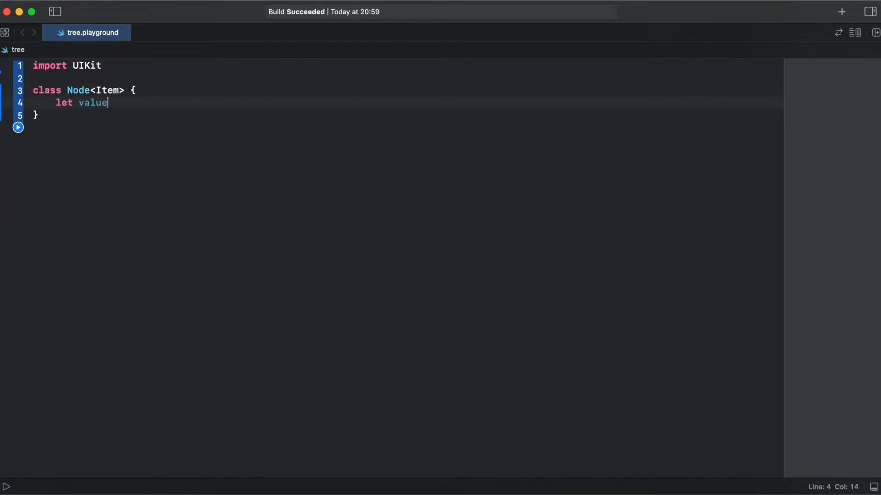
Declare value: Item, a children array and a weak var parent: Node? on the Node class, plus init(value:) and add(child:).
type(": Item")
type("var children: [Node] = [")
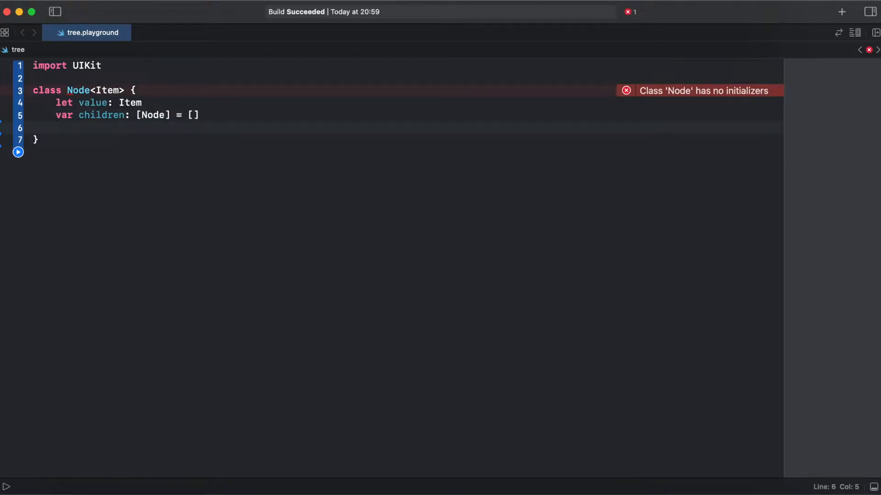
type("weak var")
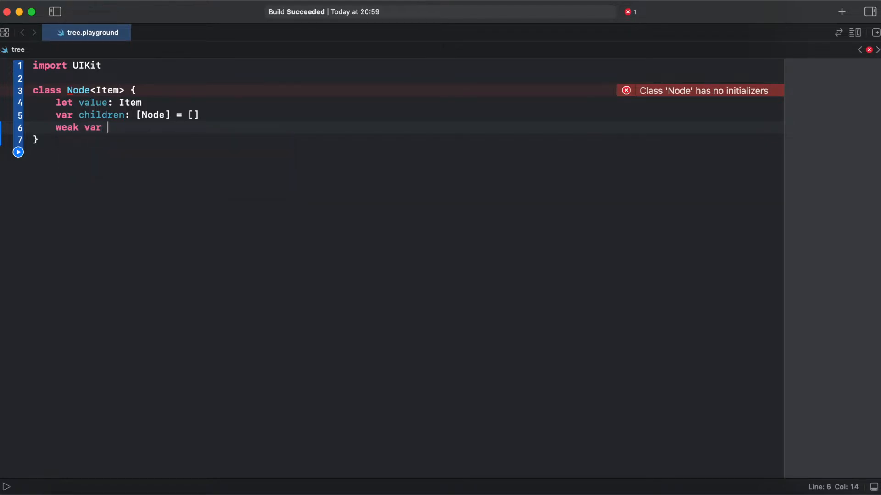
type("pare")
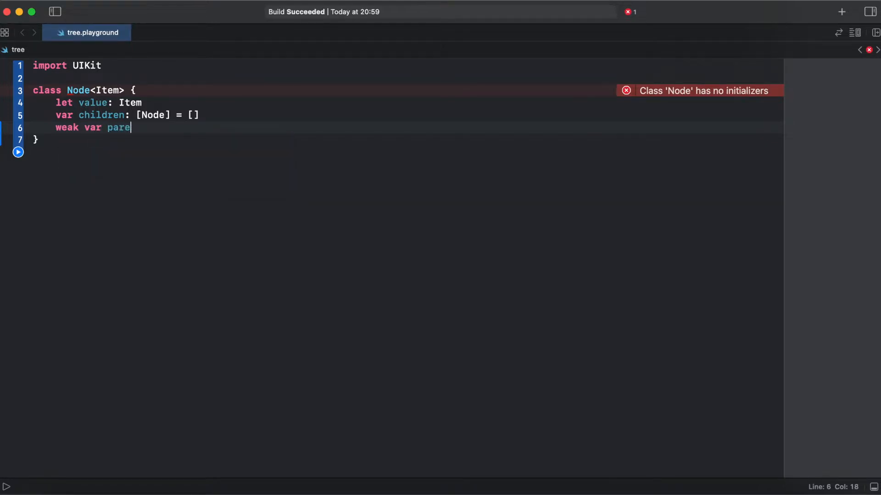
type("nt")
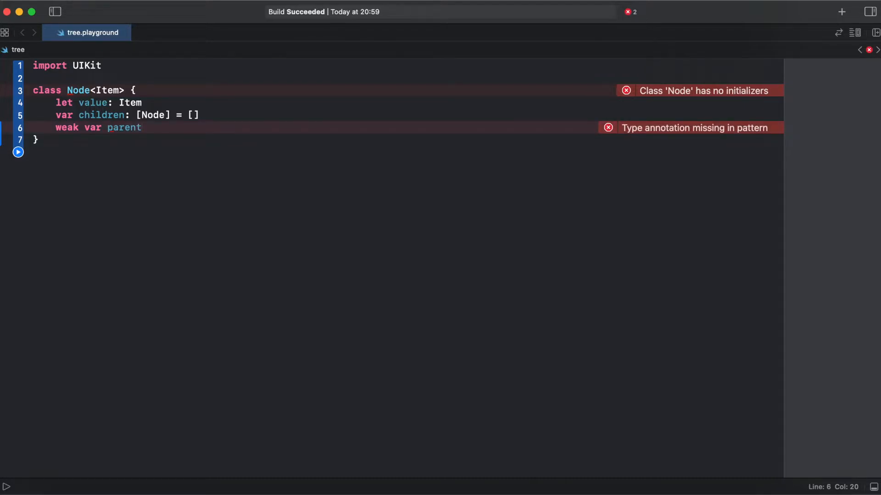
type(": Node?")
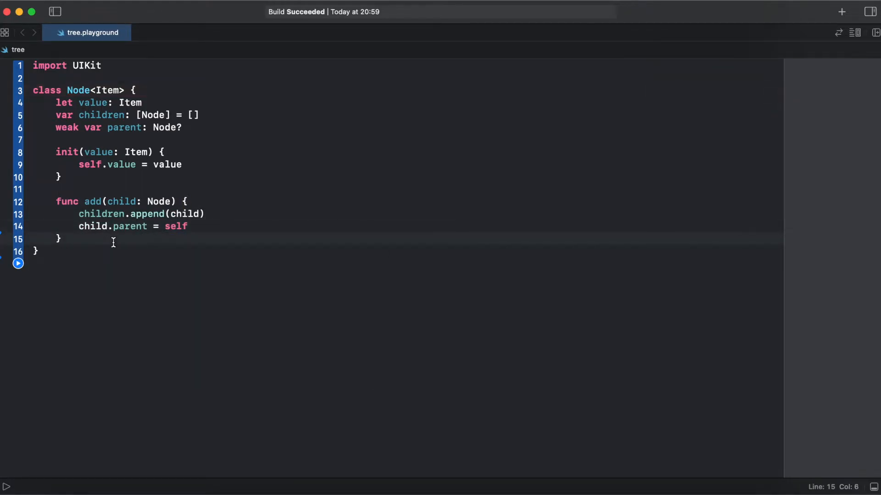
left_click(61, 238)
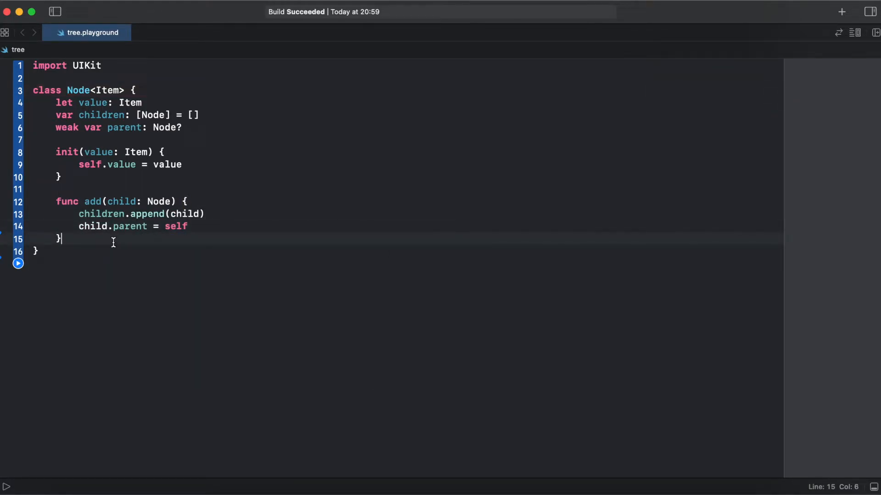
mouse_move(77, 253)
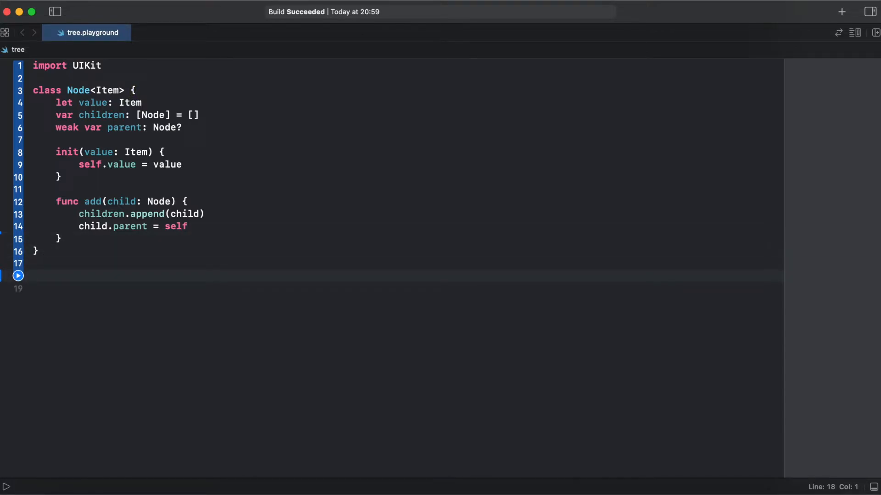
Write extension Node: CustomStringConvertible whose description joins children with ", " inside brackets, and printTree() printing "Tree: " plus description.
type("extension Node: CustomStringConvertible {")
type("elements += \" [\" + children.map {  ")
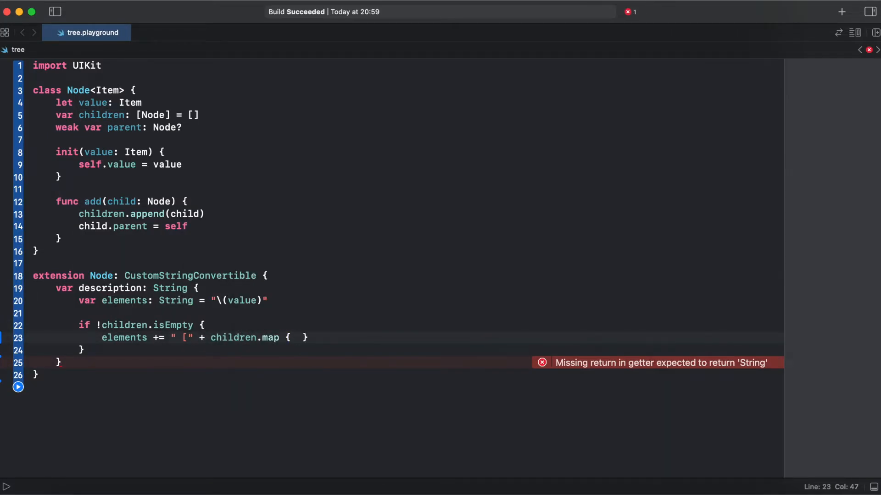
type("$0.description }.joined(separator: \", \") +")
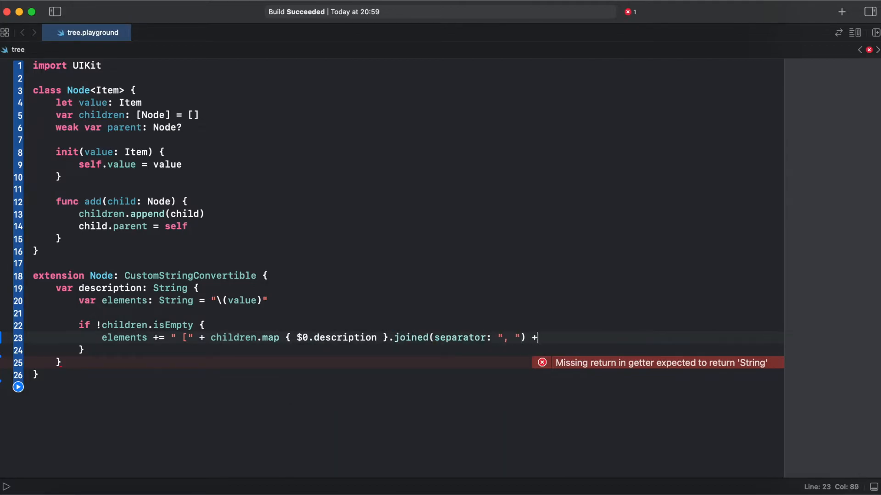
type("\"] \"")
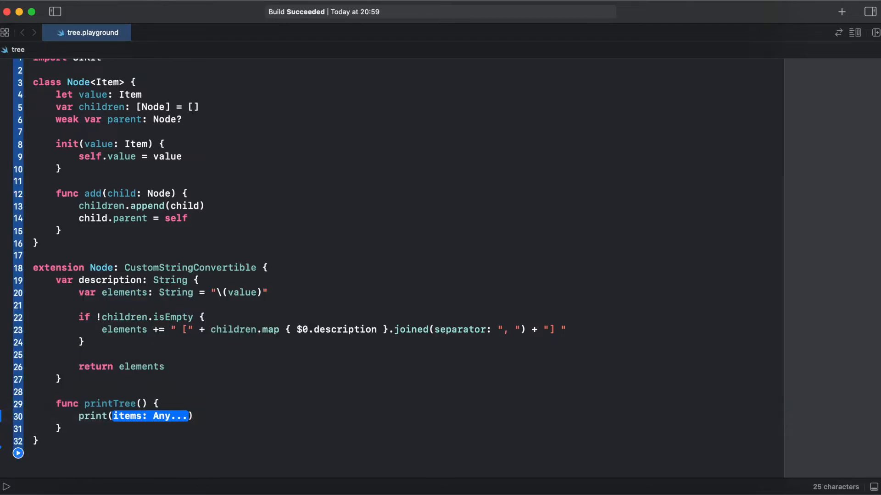
type("\"Tree: \", description")
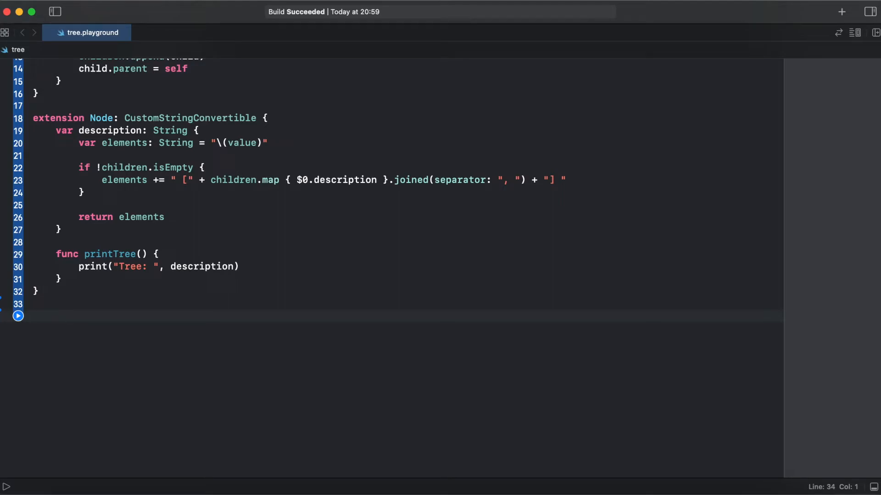
Declare var tree as Node<String>(value: "One") and add a child Node<String>(value: "Two") via tree.add(child:).
type("var tree: Node")
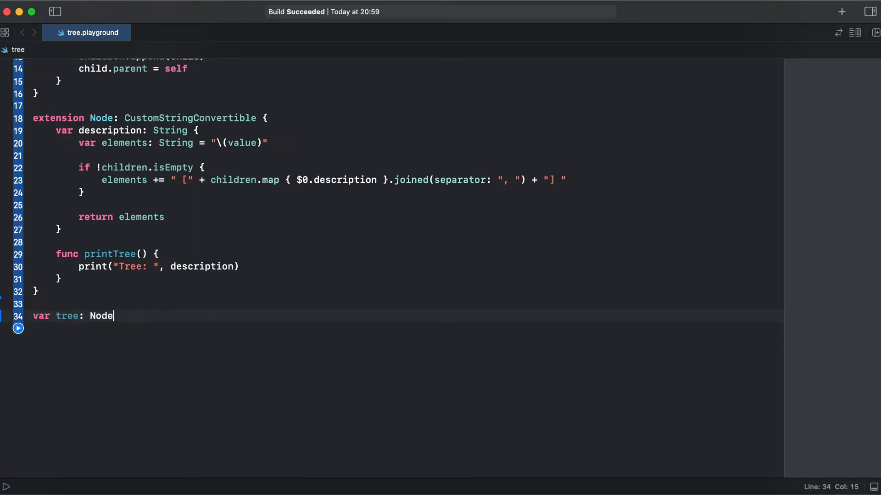
type("= Node<String>(value: \"One\")")
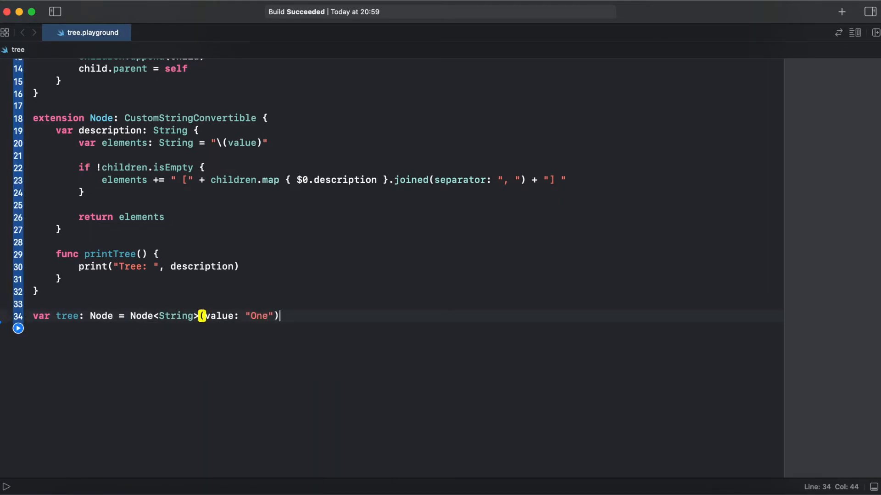
type("tree.add(child: Node<String>(value: \"Two\"))")
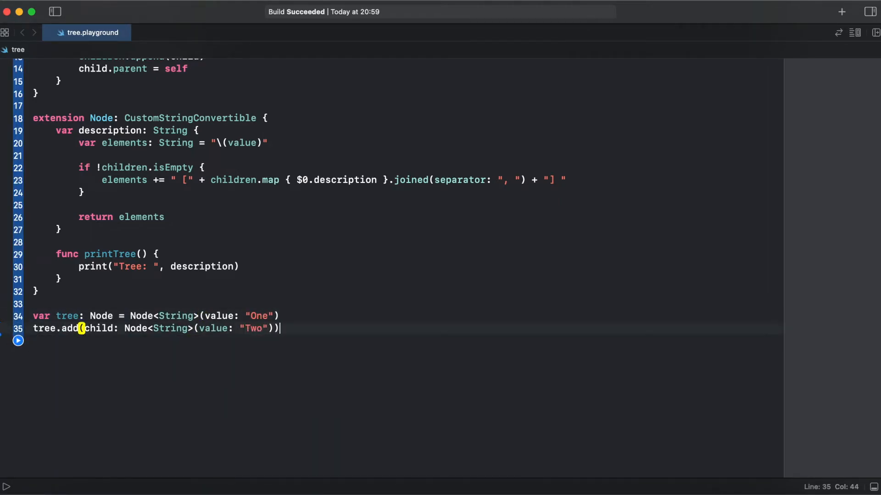
type("tree.printTree(")
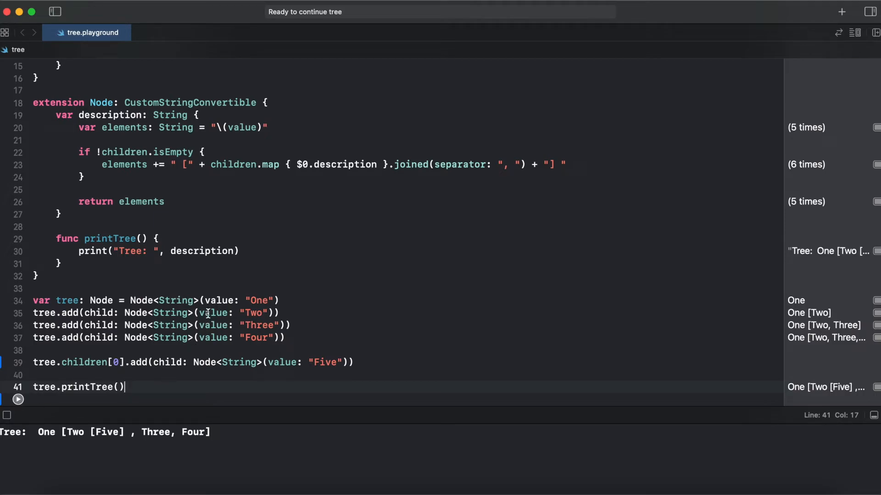
mouse_move(254, 305)
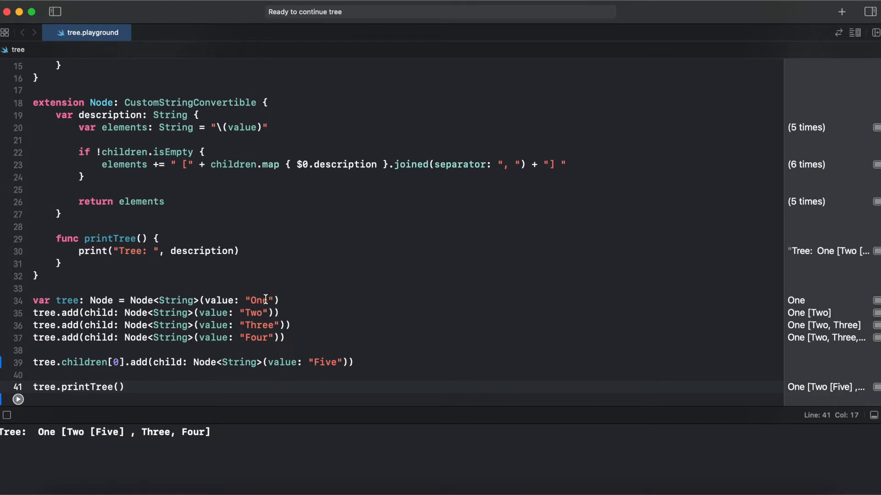
mouse_move(257, 316)
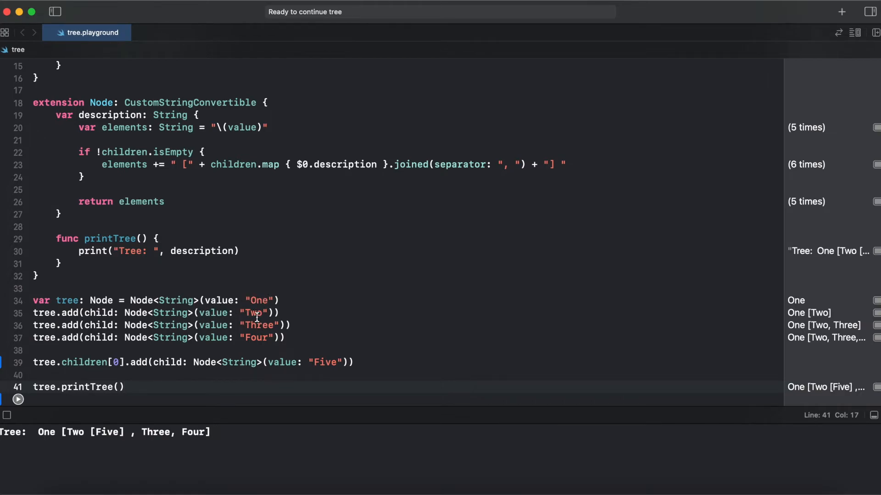
mouse_move(210, 349)
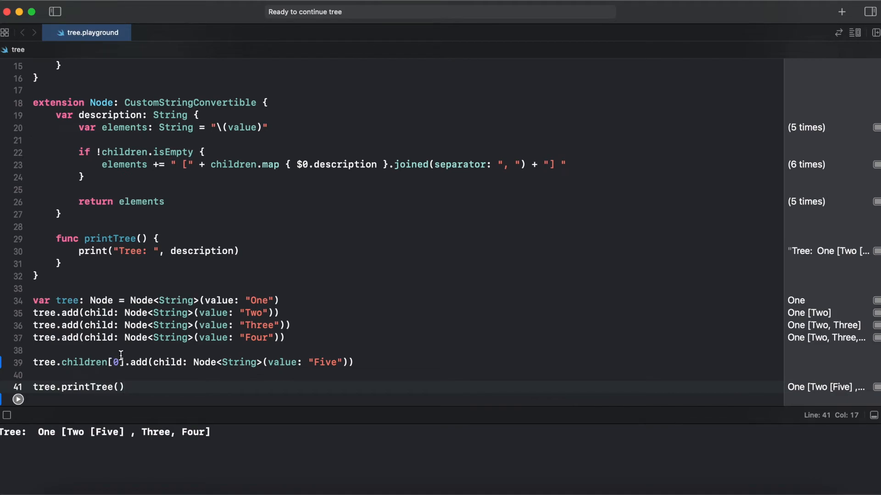
mouse_move(319, 369)
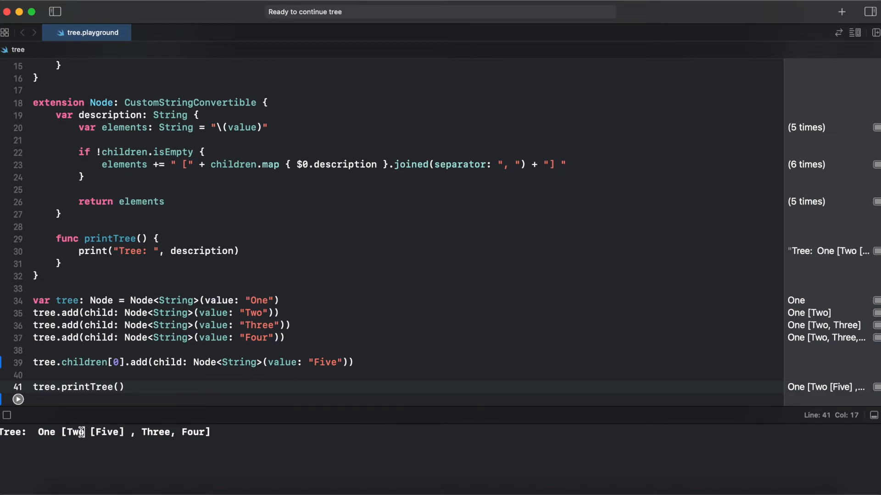
mouse_move(225, 434)
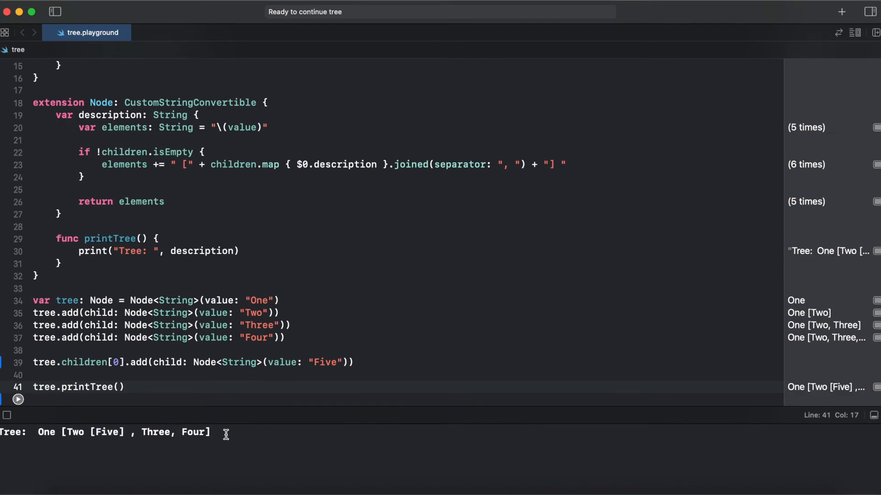